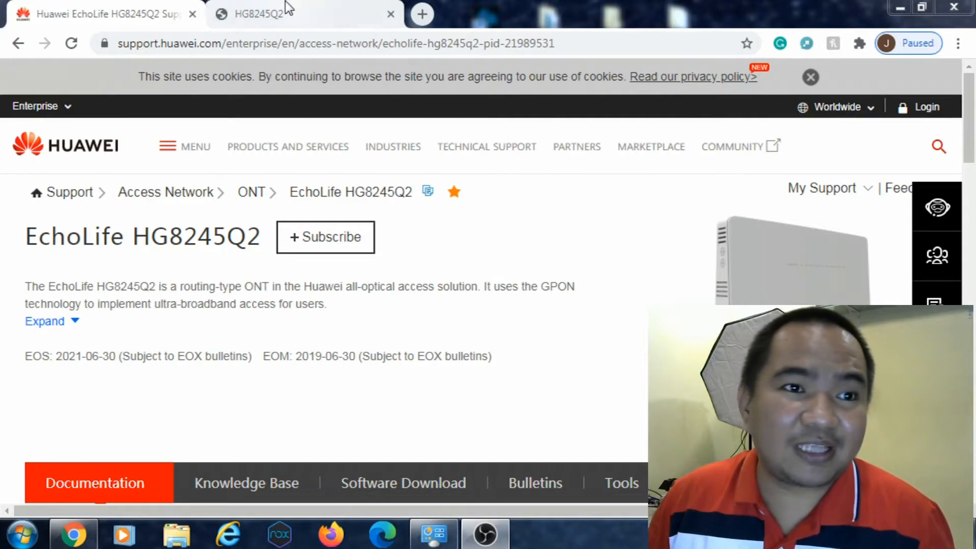
# Switch to the router login tab and autofill the saved 'root' credentials
pyautogui.click(258, 14)
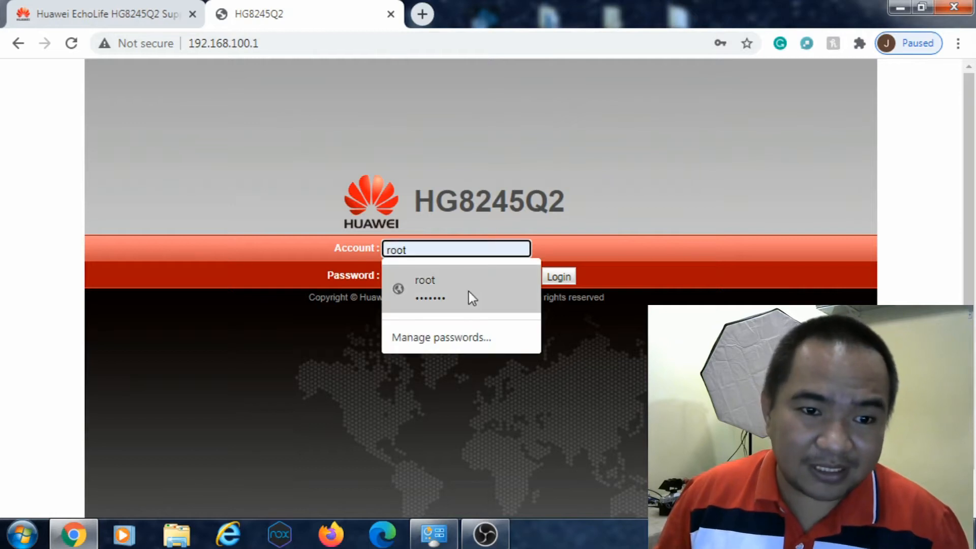
pyautogui.click(425, 288)
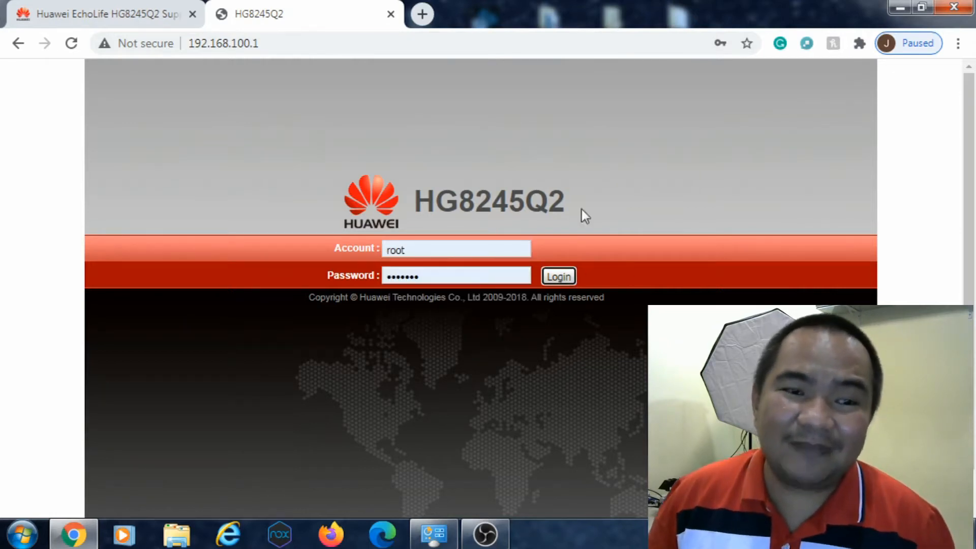
# Log in as root and show the computer's nearby Wi-Fi network list
pyautogui.click(557, 275)
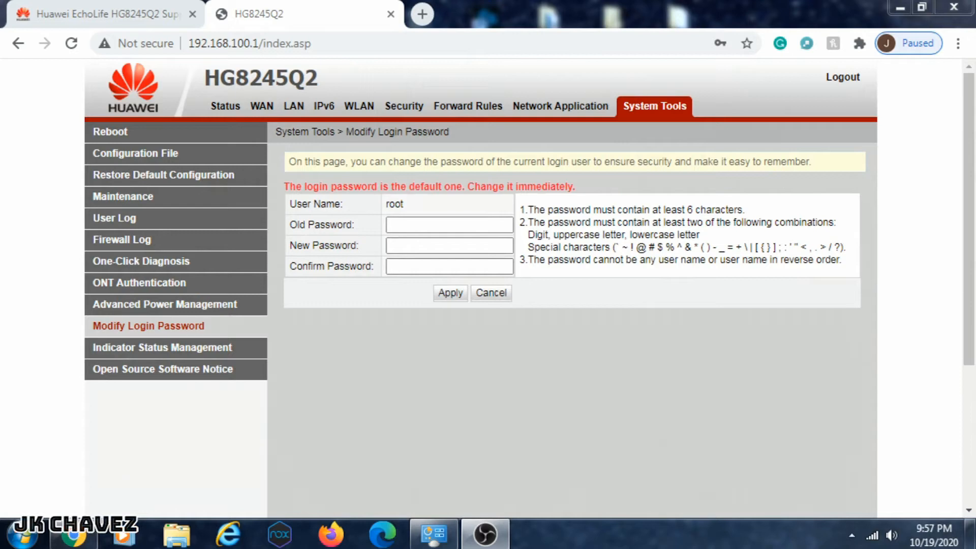
pyautogui.moveTo(871, 535)
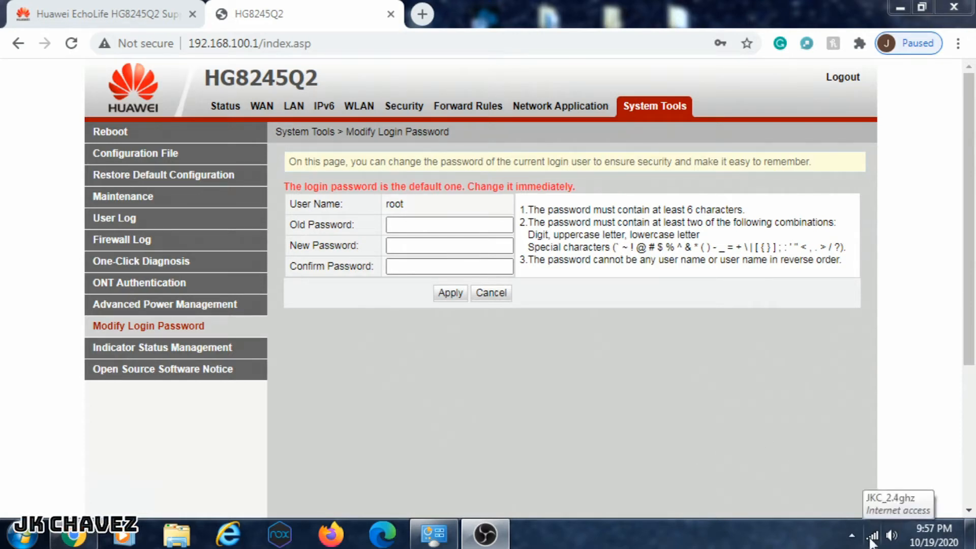
pyautogui.click(872, 535)
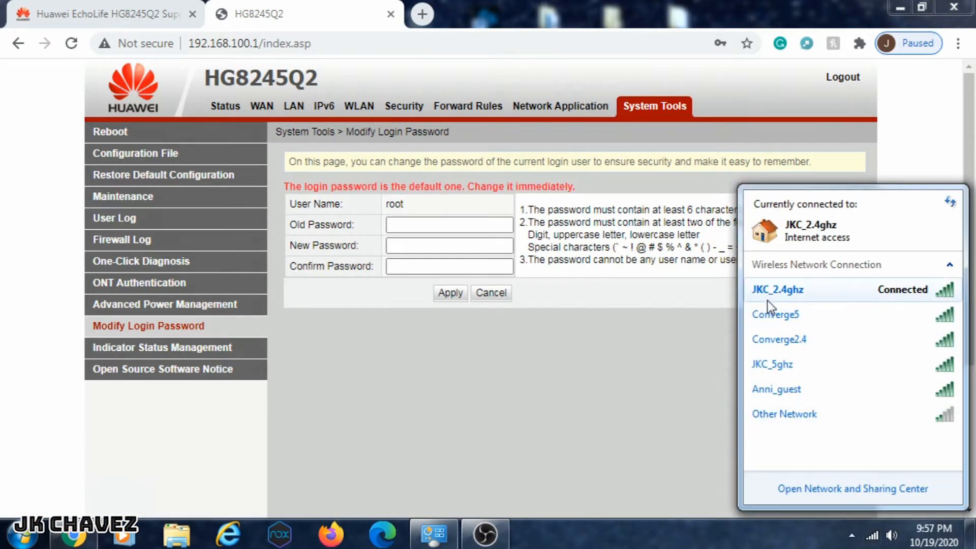
pyautogui.moveTo(798, 303)
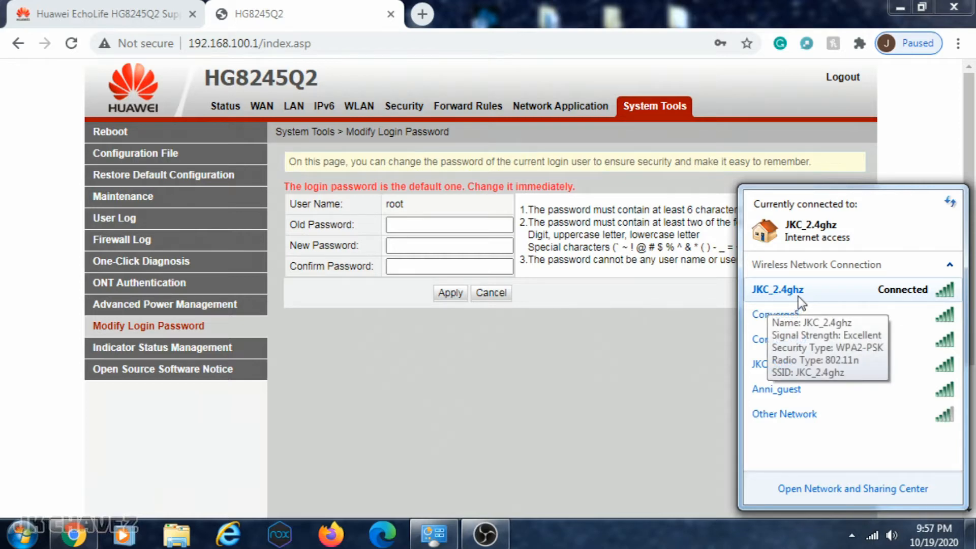
pyautogui.moveTo(799, 301)
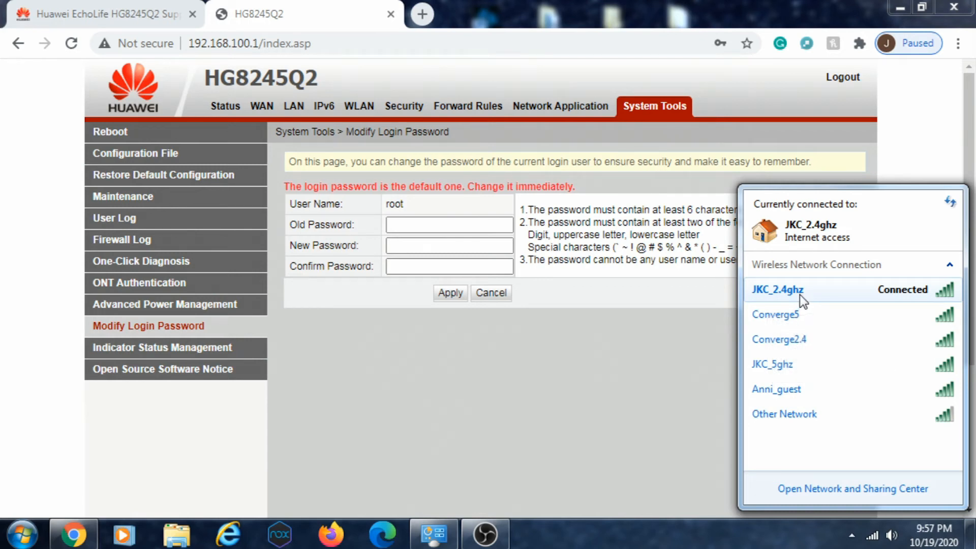
pyautogui.moveTo(519, 305)
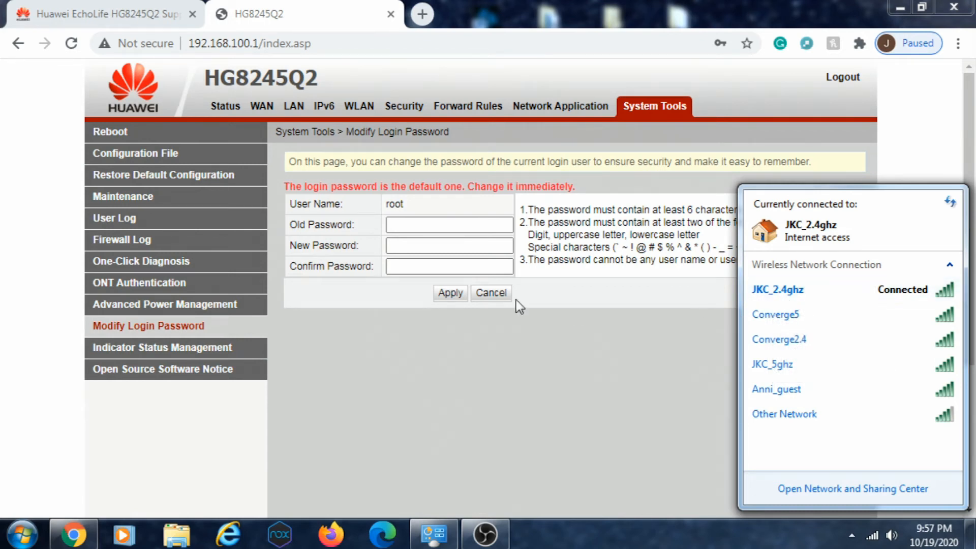
pyautogui.moveTo(360, 106)
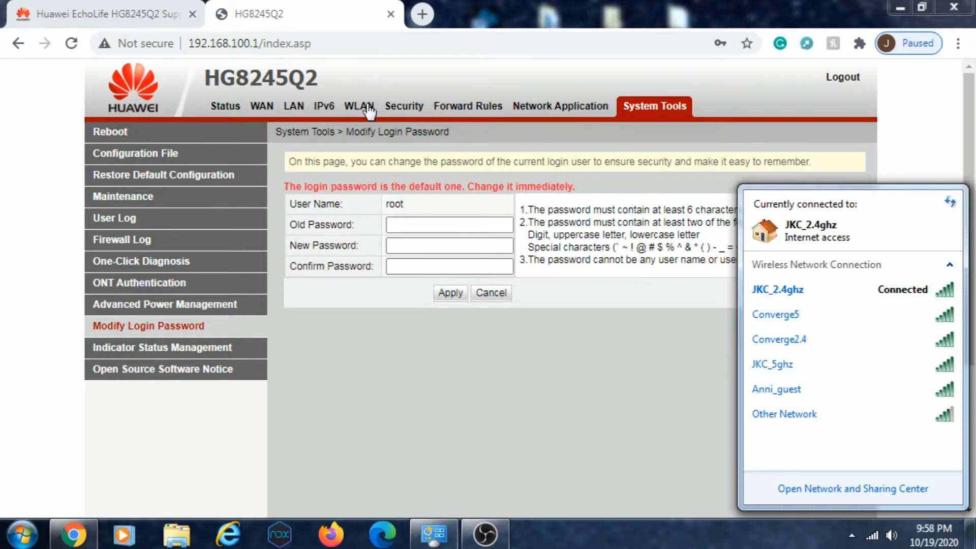
# View the WLAN 5G basic settings, then review the Converge2.4 2.4G basic settings
pyautogui.click(360, 105)
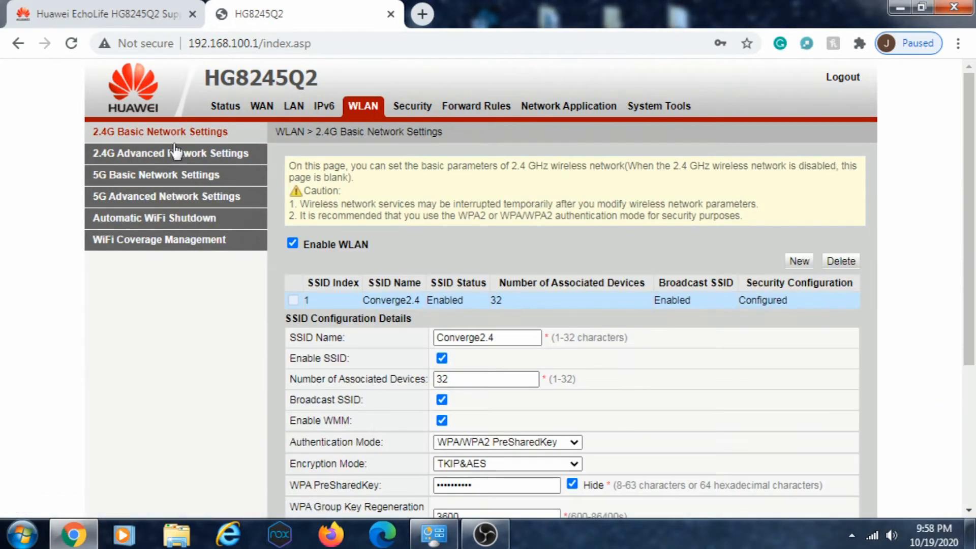
pyautogui.moveTo(144, 148)
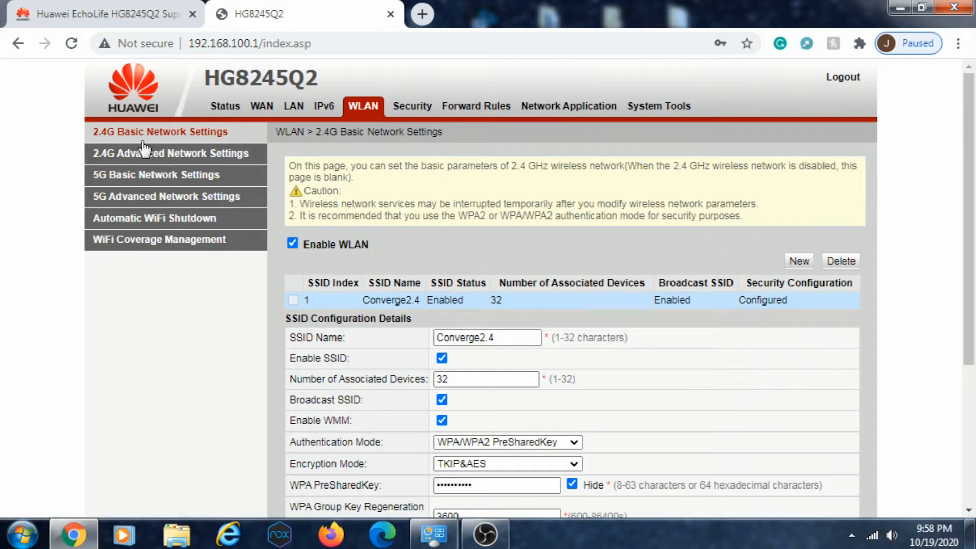
pyautogui.moveTo(146, 180)
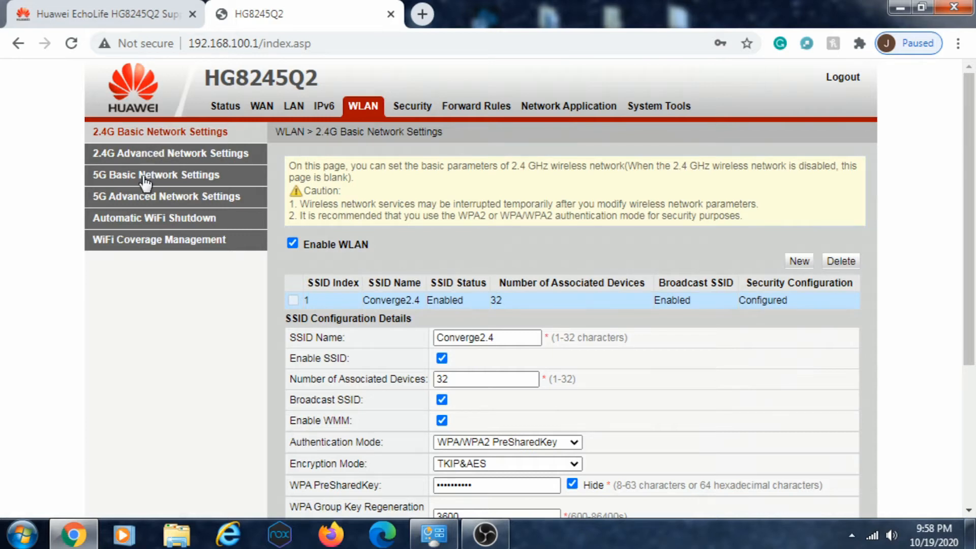
pyautogui.click(156, 175)
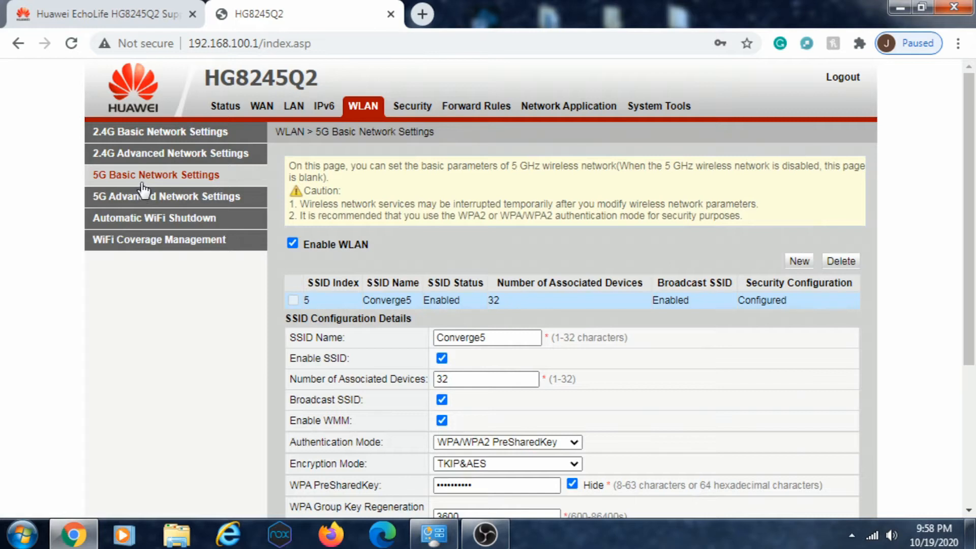
pyautogui.click(160, 131)
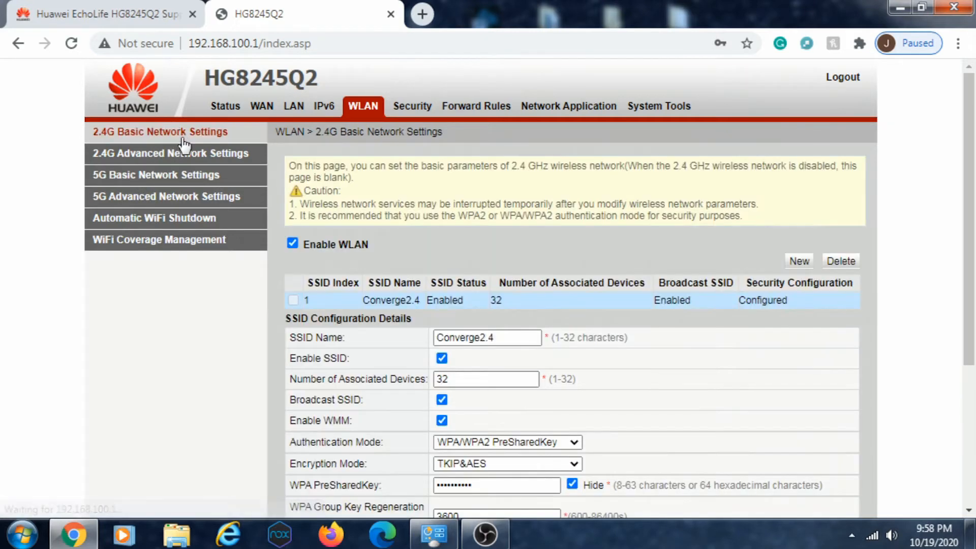
pyautogui.moveTo(261, 153)
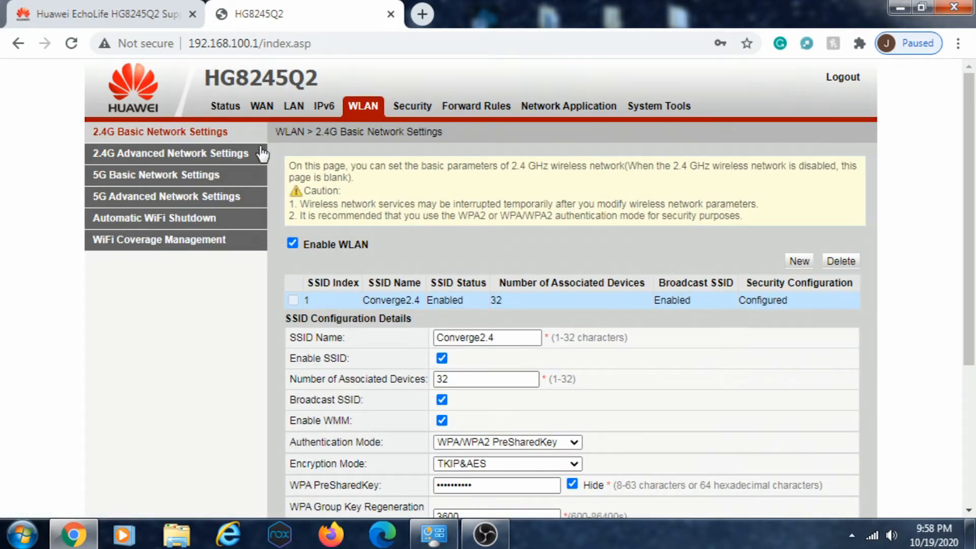
pyautogui.scroll(-3)
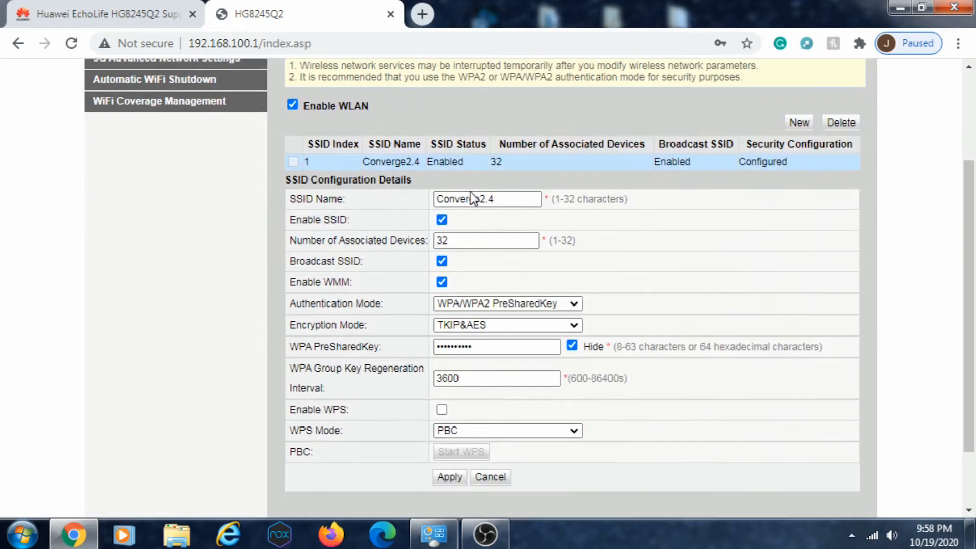
pyautogui.scroll(3)
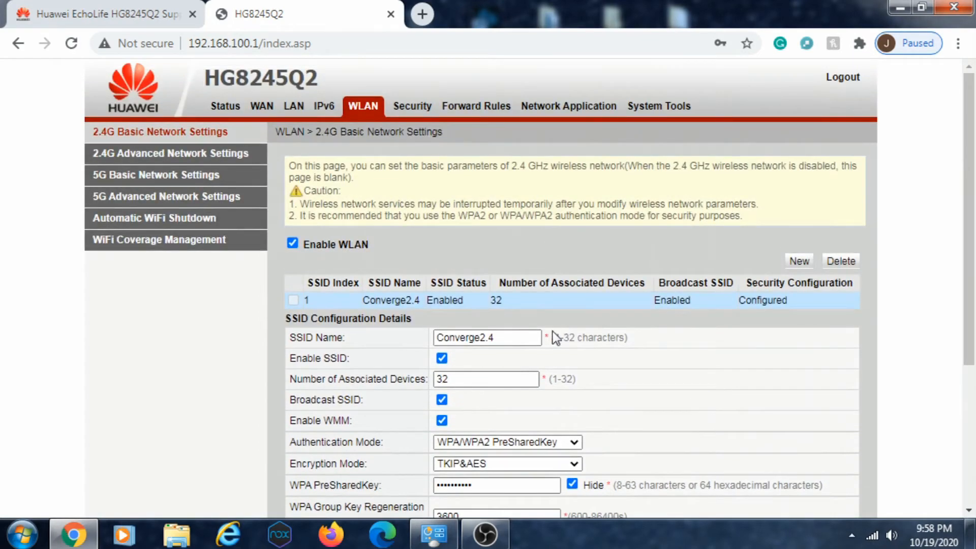
pyautogui.moveTo(375, 222)
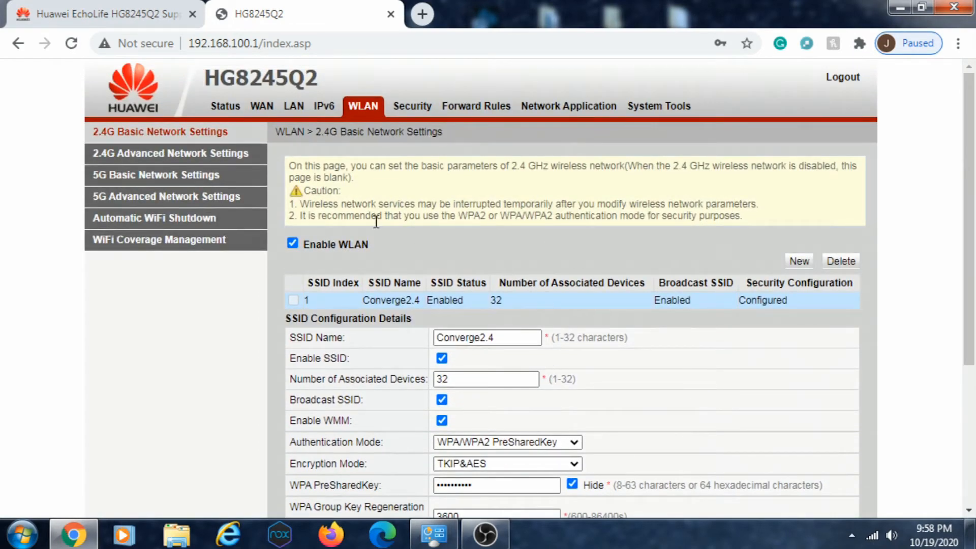
pyautogui.moveTo(303, 371)
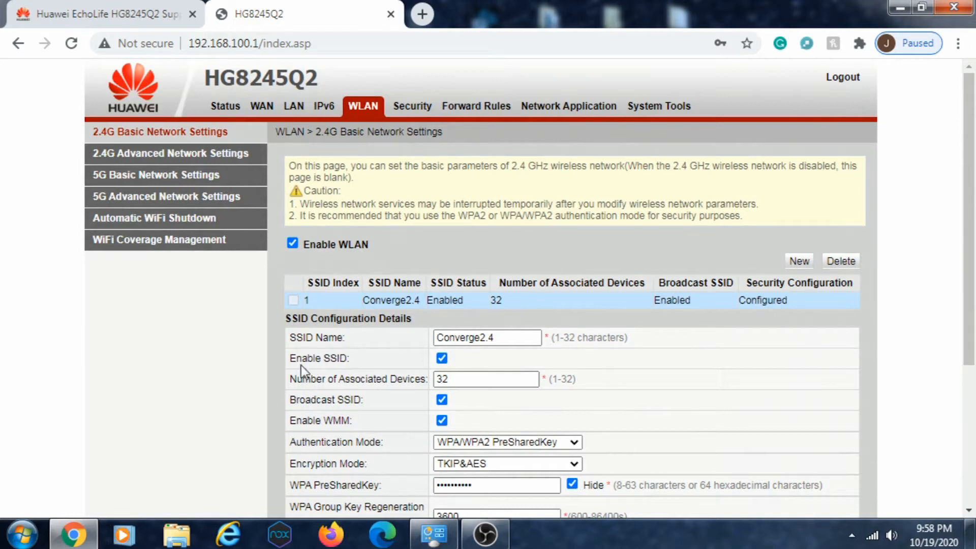
pyautogui.moveTo(384, 406)
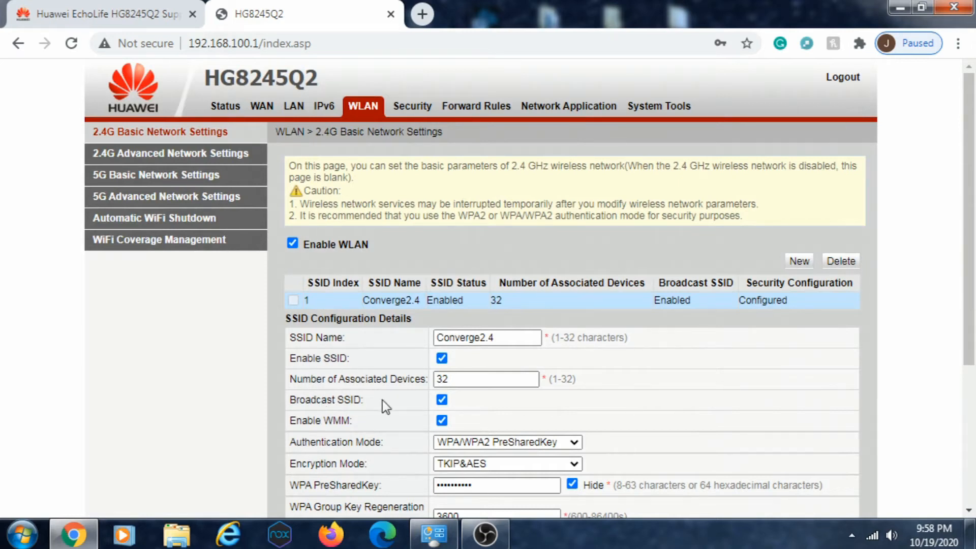
pyautogui.moveTo(463, 255)
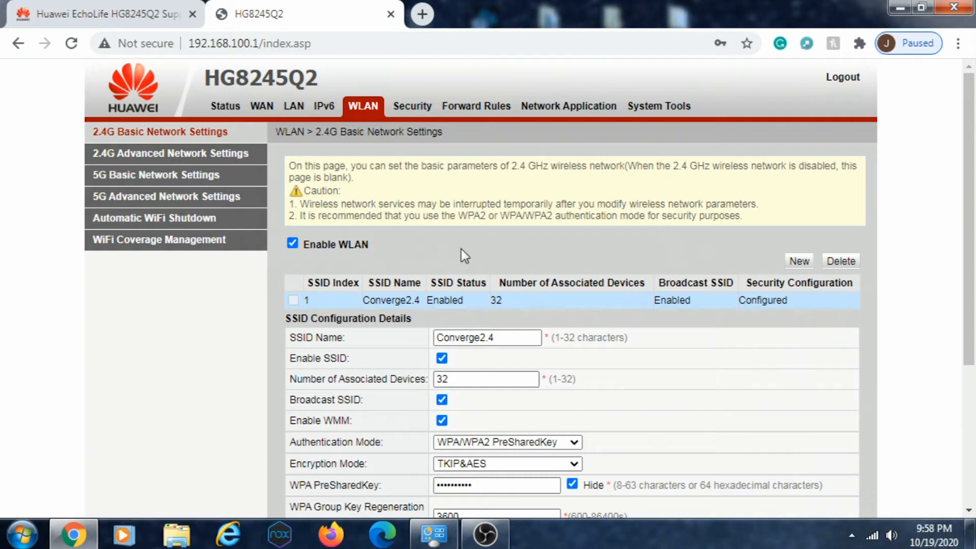
pyautogui.moveTo(435, 252)
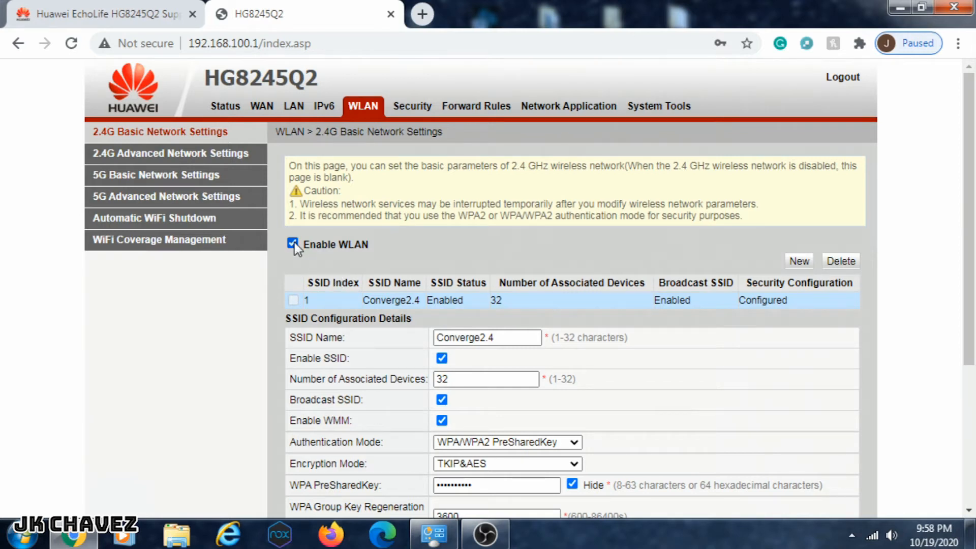
pyautogui.click(292, 244)
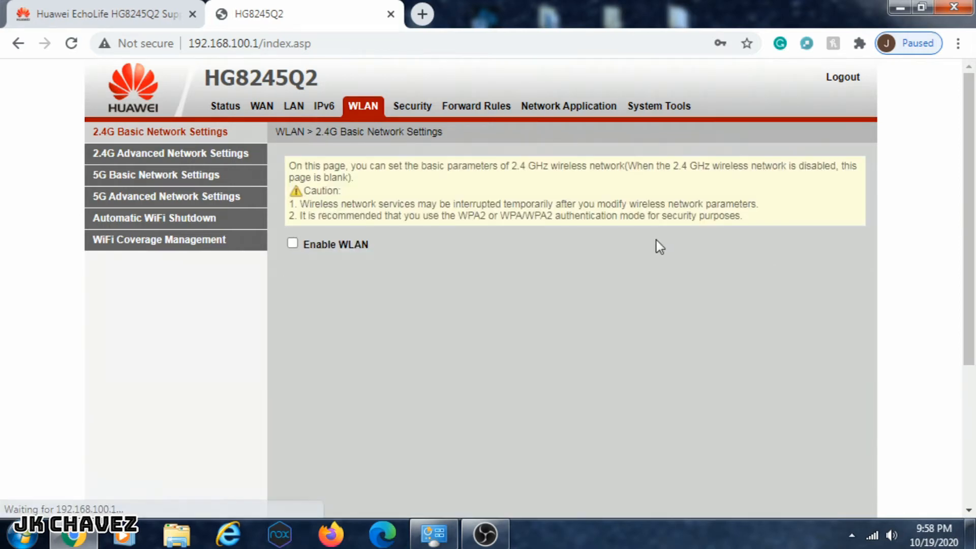
pyautogui.click(872, 535)
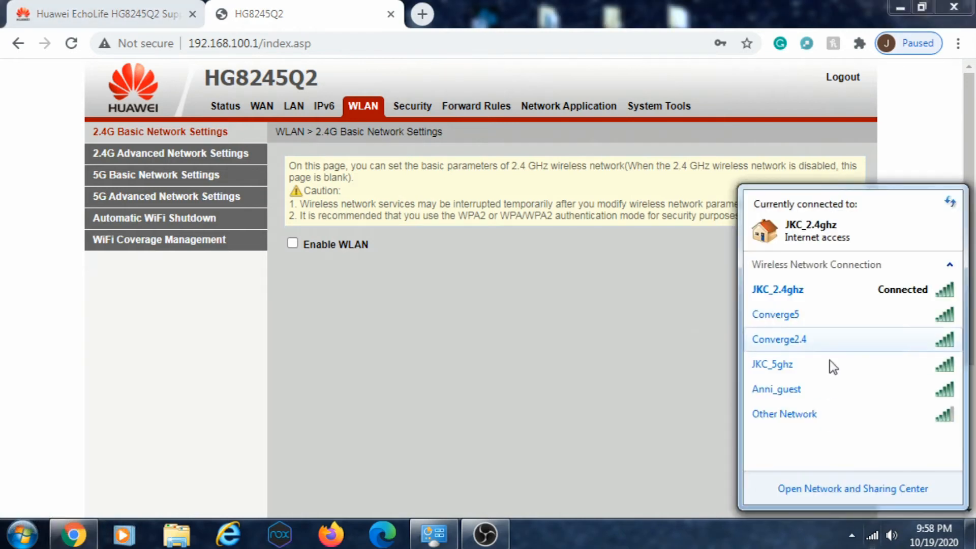
pyautogui.moveTo(799, 348)
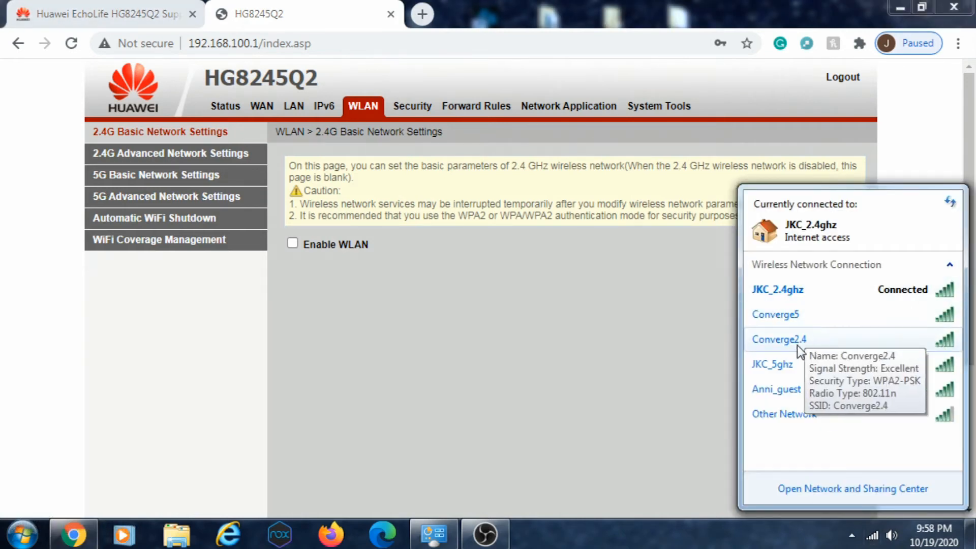
pyautogui.click(299, 249)
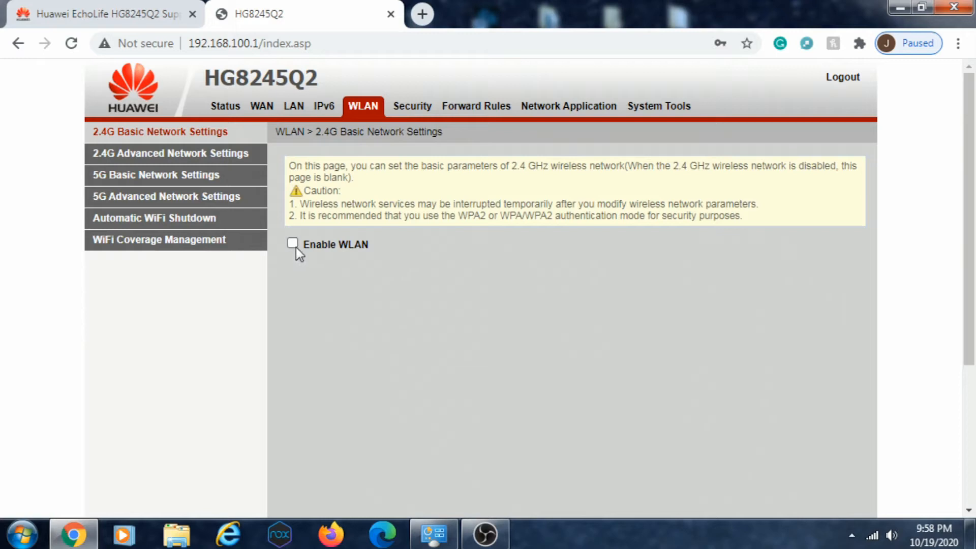
pyautogui.moveTo(404, 213)
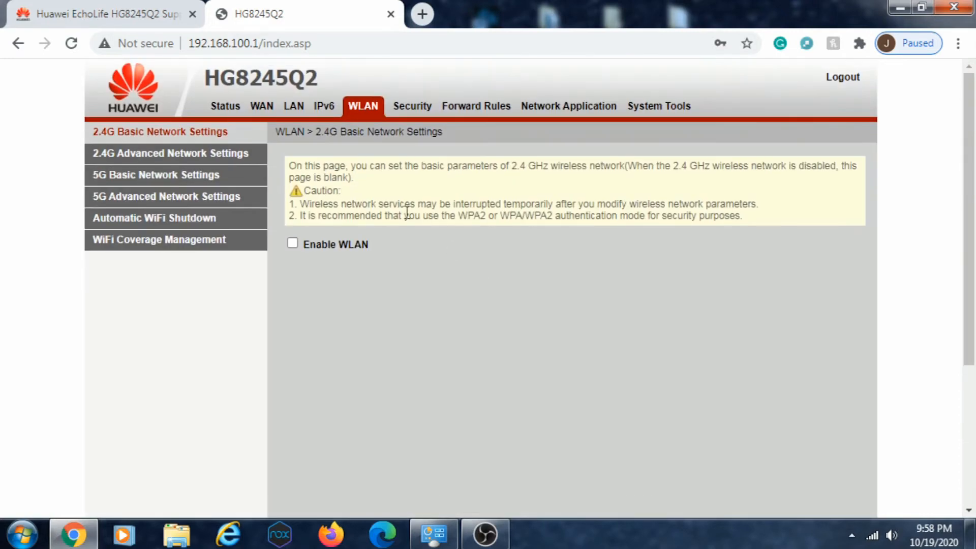
# Open the 5G basic settings and check which Wi-Fi networks remain visible
pyautogui.click(156, 175)
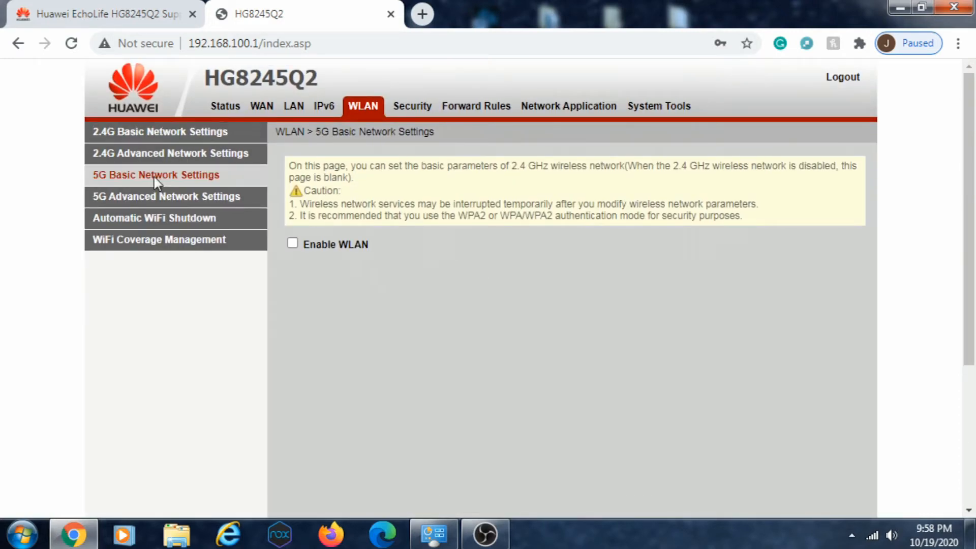
pyautogui.click(292, 243)
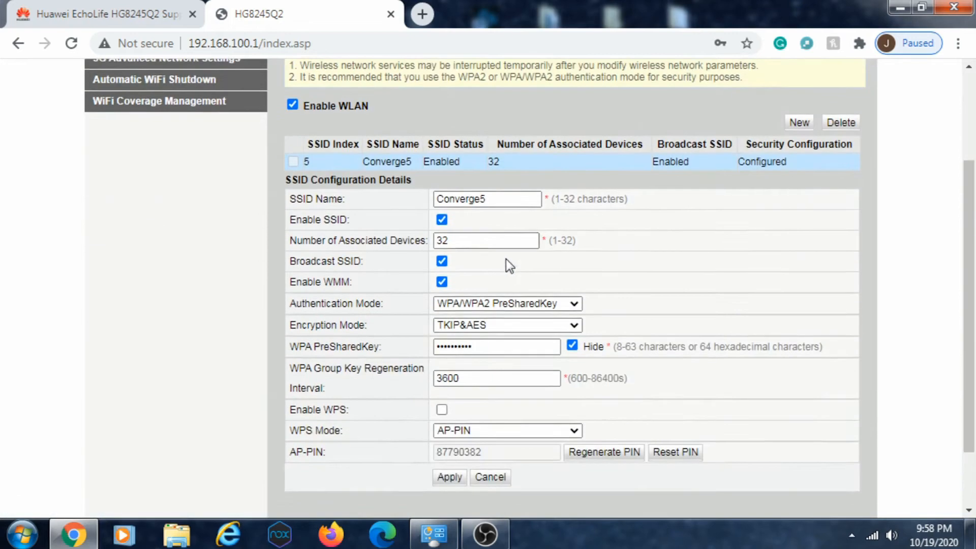
pyautogui.moveTo(704, 381)
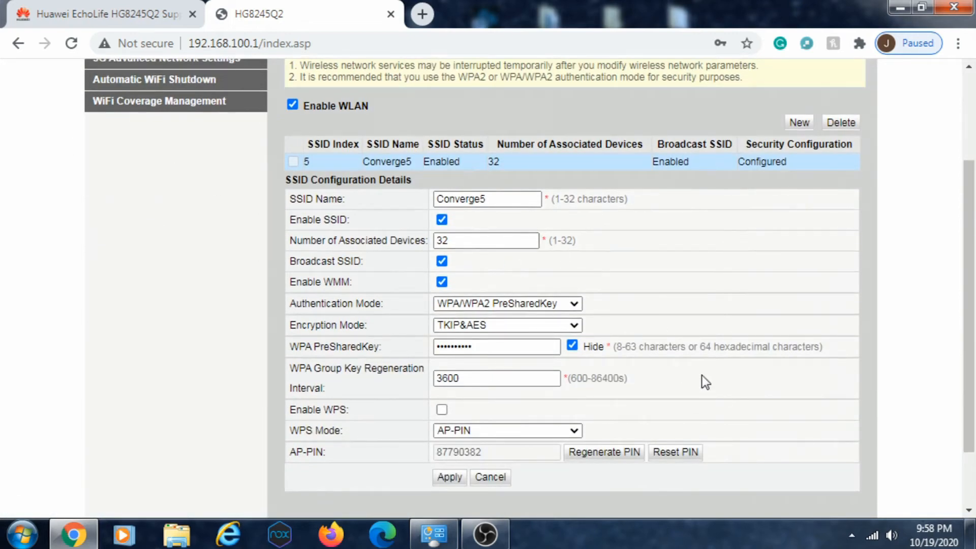
pyautogui.click(870, 534)
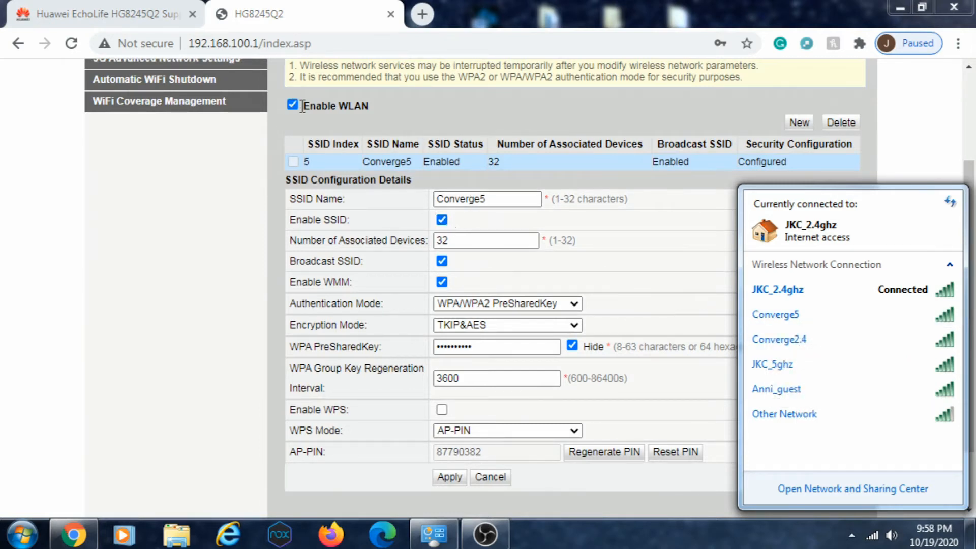
# Uncheck Enable WLAN on the 5G page to stop Converge5 broadcasting
pyautogui.click(293, 105)
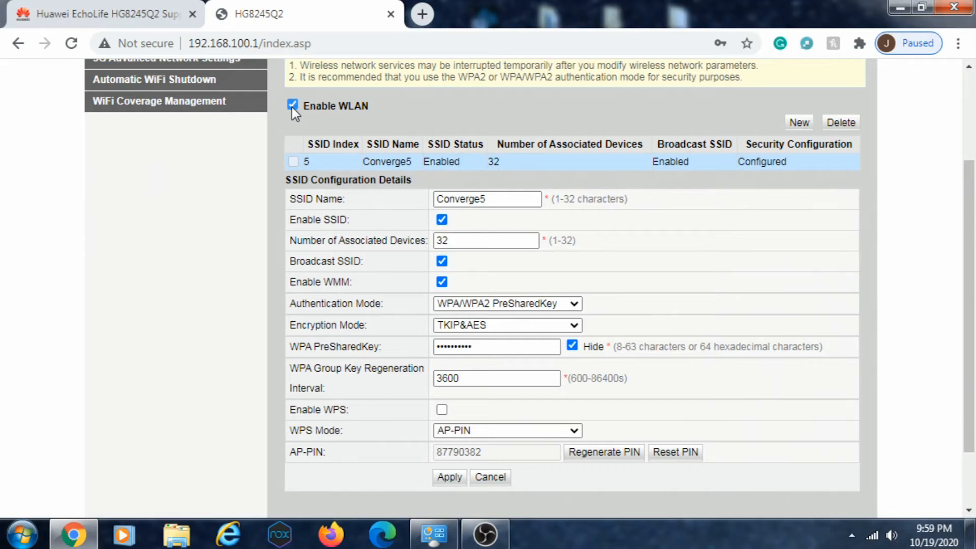
pyautogui.click(293, 105)
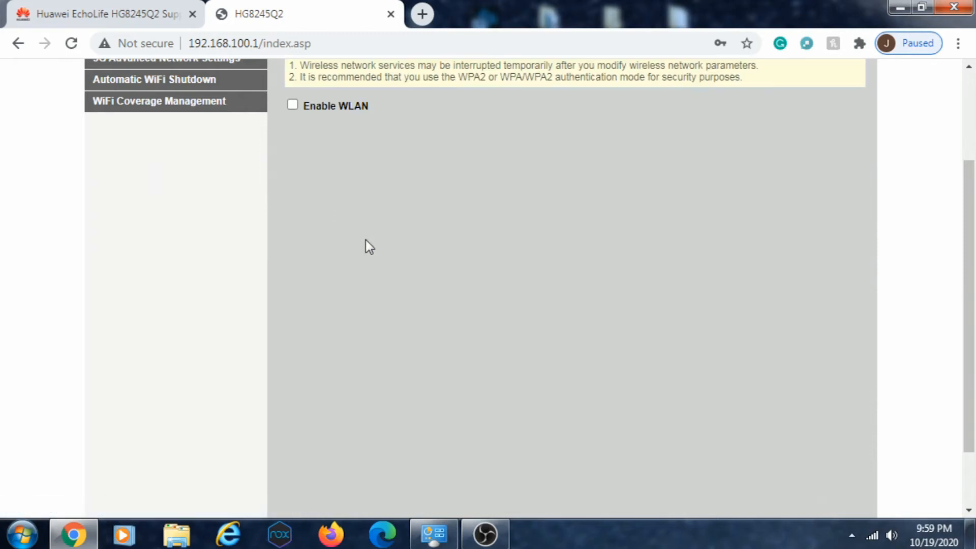
pyautogui.moveTo(585, 214)
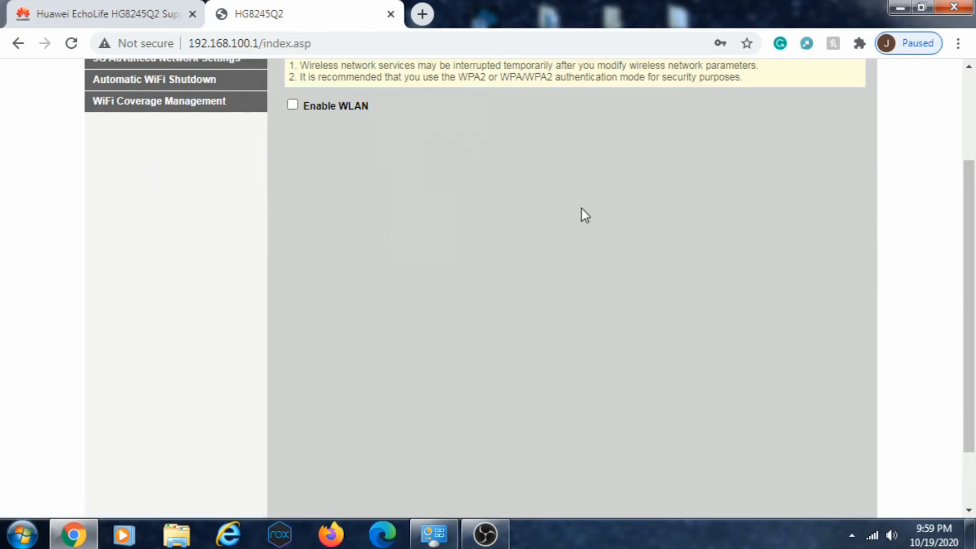
pyautogui.scroll(3)
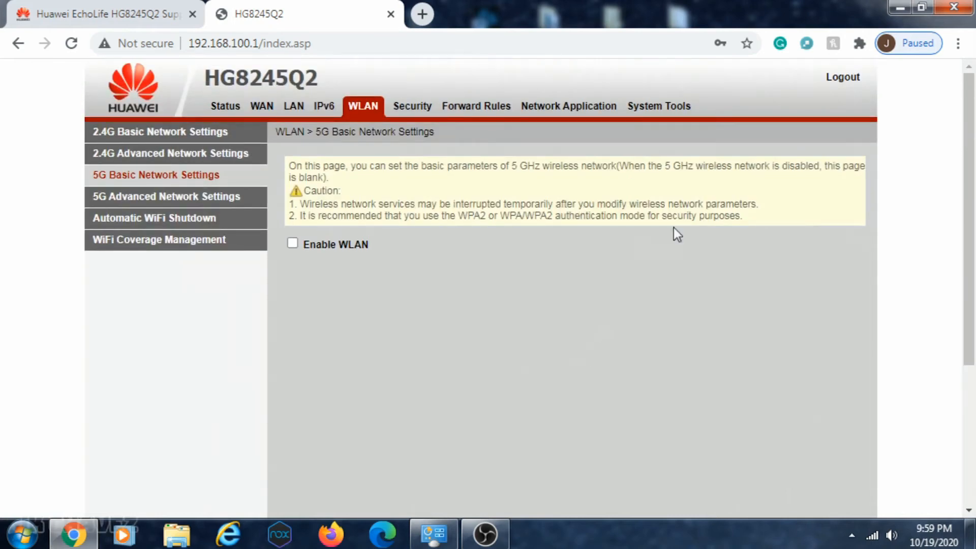
# Log out and verify Converge5 and Converge2.4 are missing from the Wi-Fi list
pyautogui.click(842, 77)
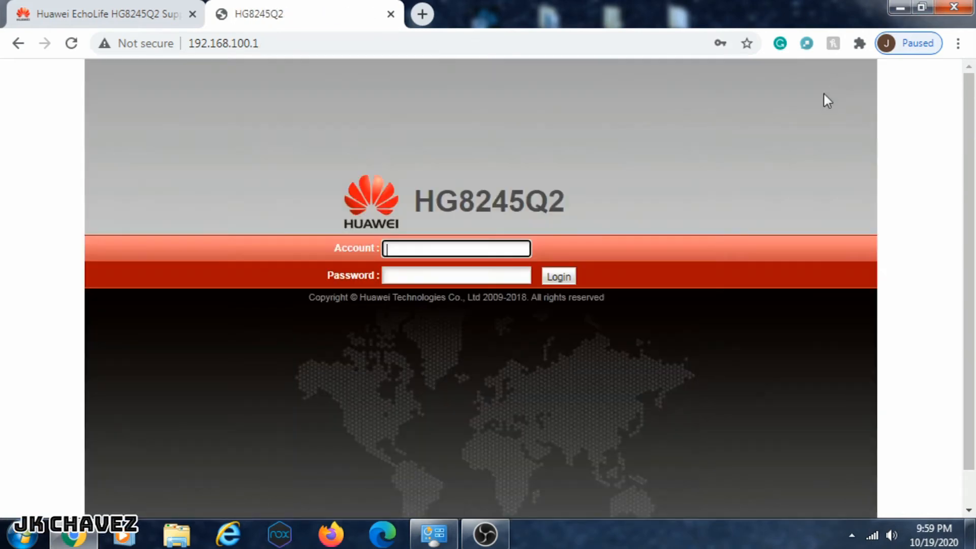
pyautogui.click(873, 535)
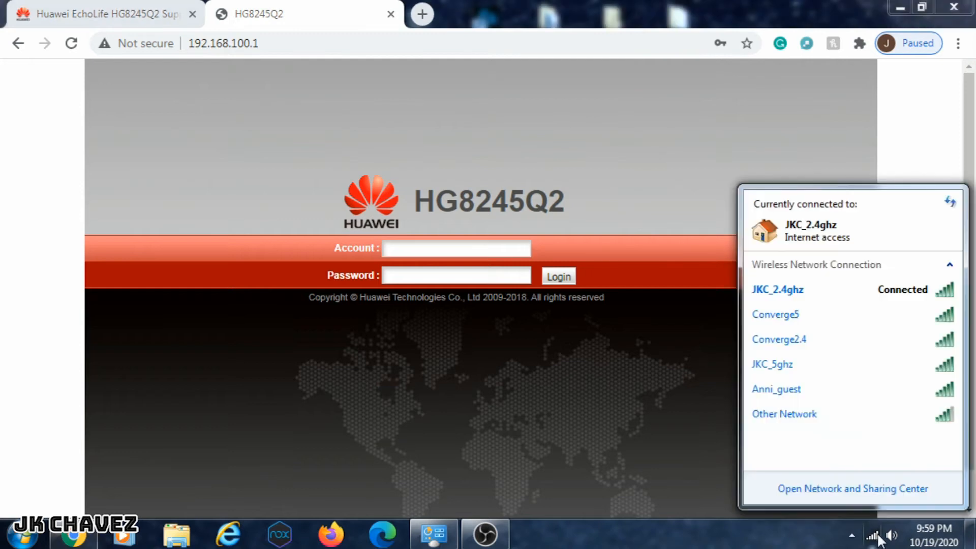
pyautogui.moveTo(821, 339)
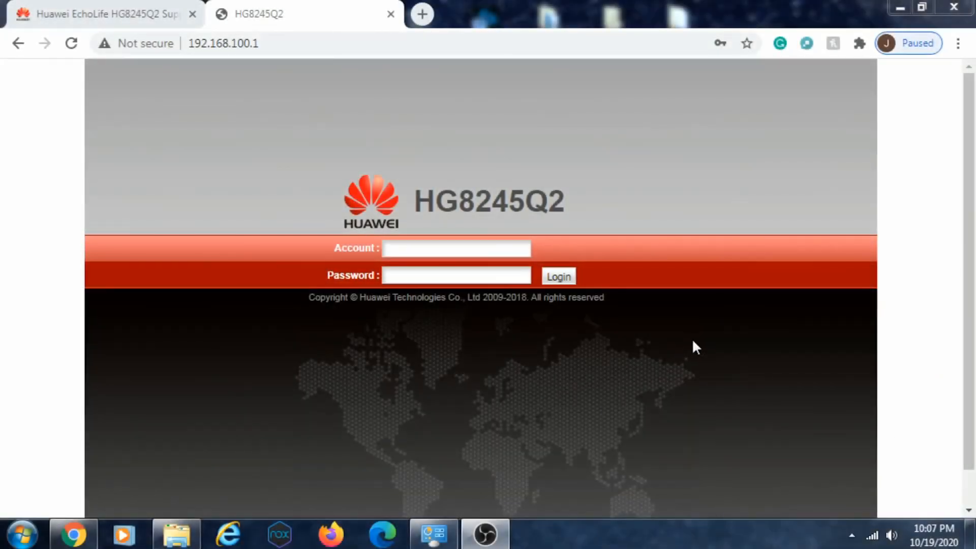
pyautogui.moveTo(899, 521)
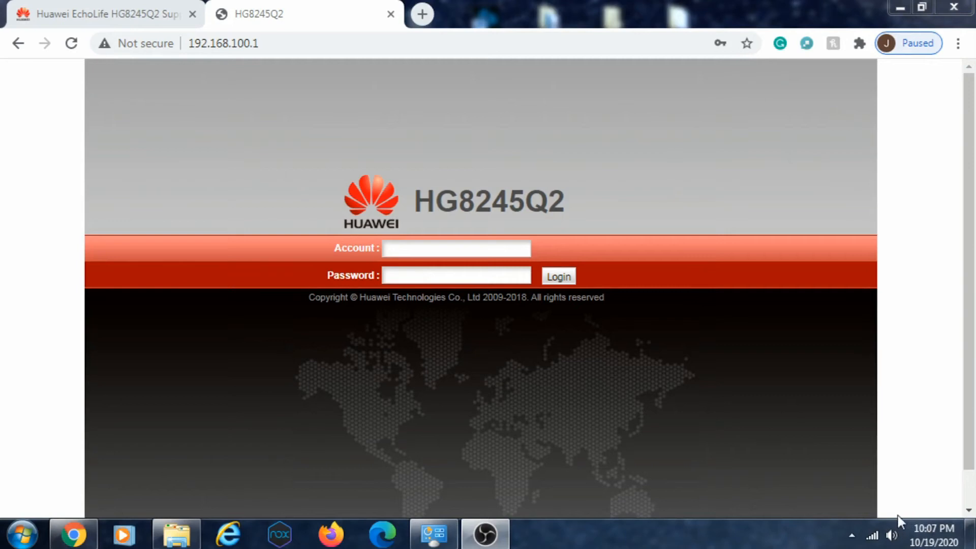
pyautogui.click(871, 536)
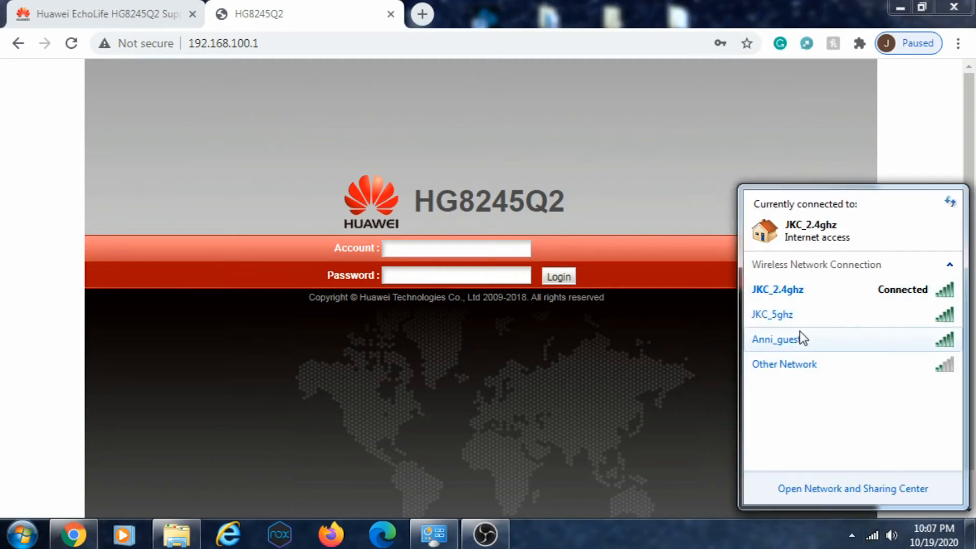
pyautogui.moveTo(778, 338)
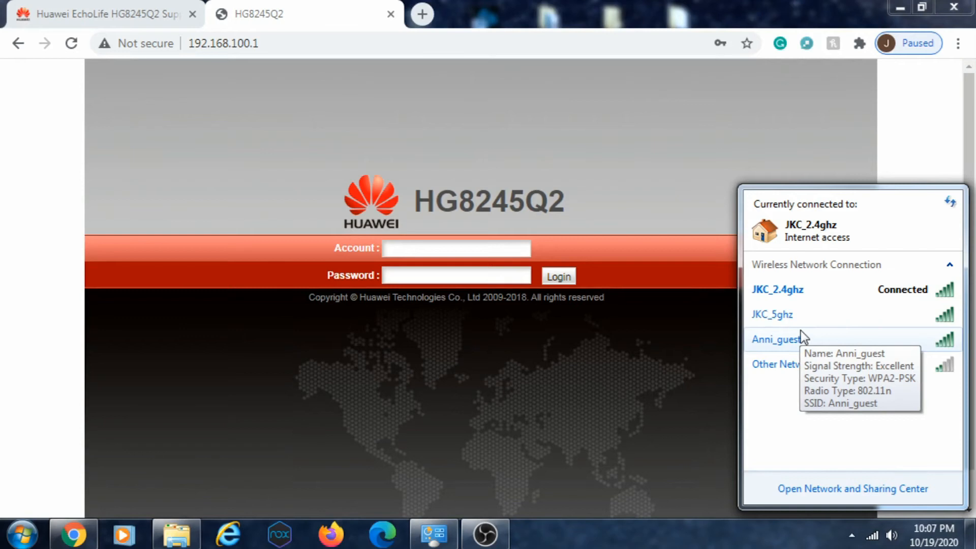
pyautogui.moveTo(807, 402)
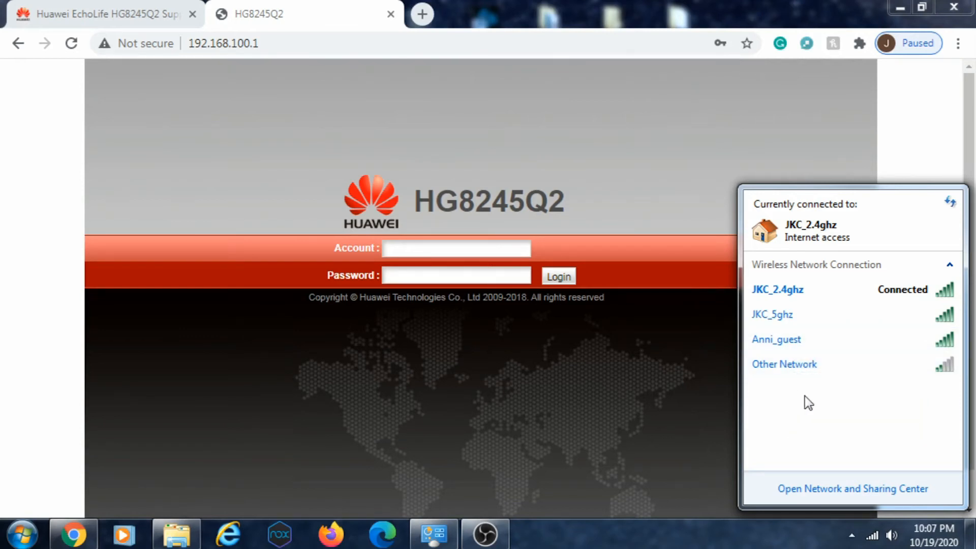
pyautogui.moveTo(807, 407)
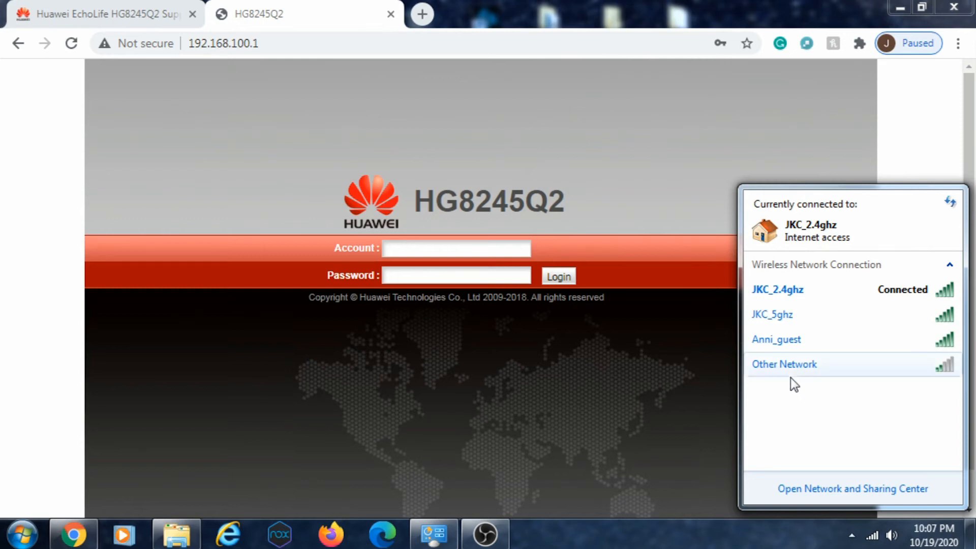
pyautogui.moveTo(792, 412)
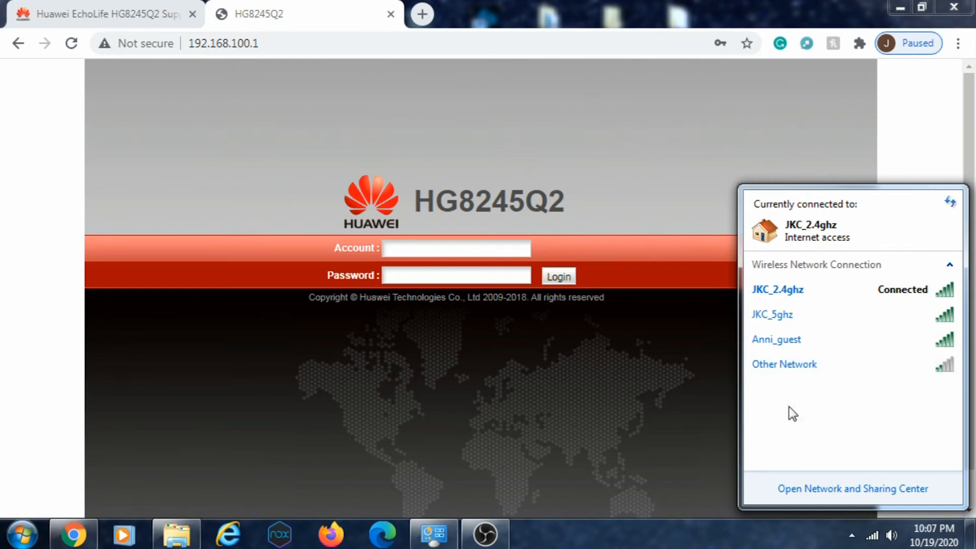
pyautogui.moveTo(792, 413)
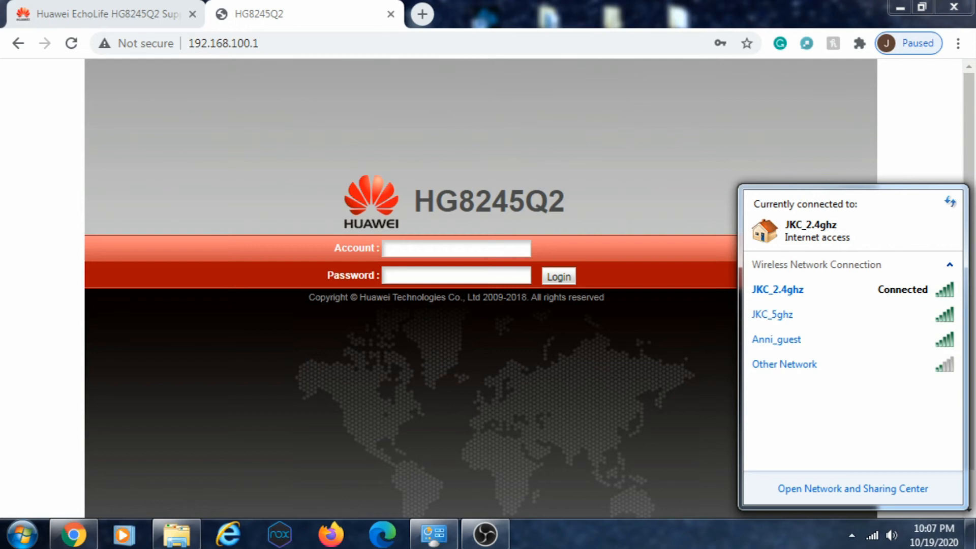